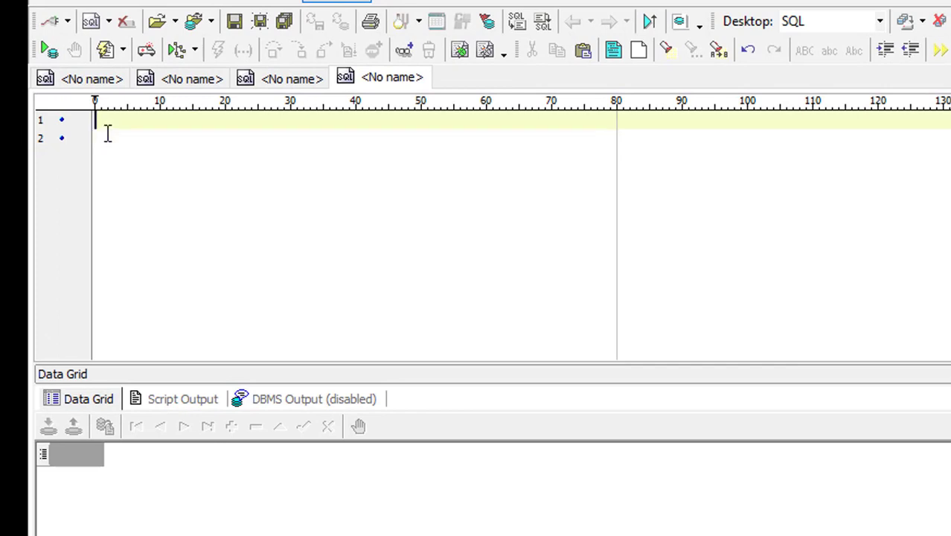
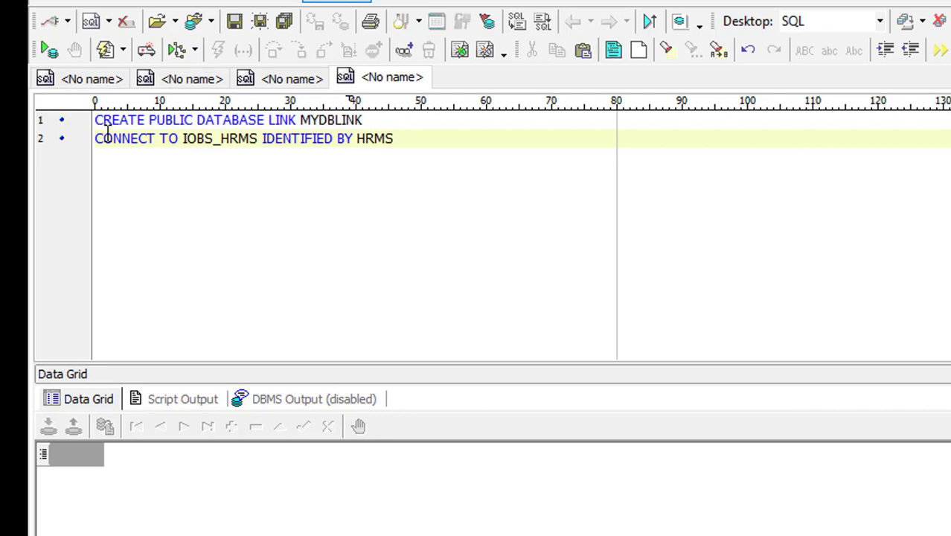
- Begin the USING connect string with host '192.168.105.211:'
text(USEI)
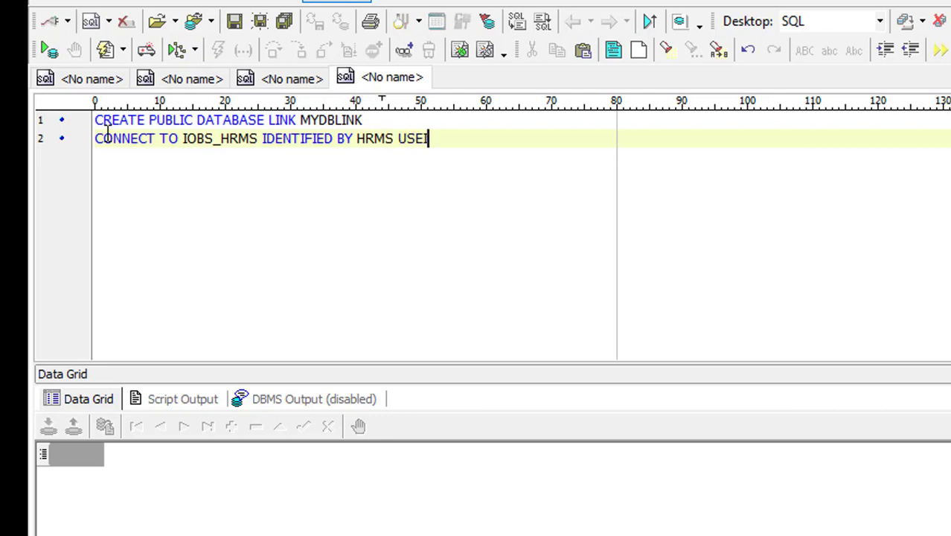
text(N)
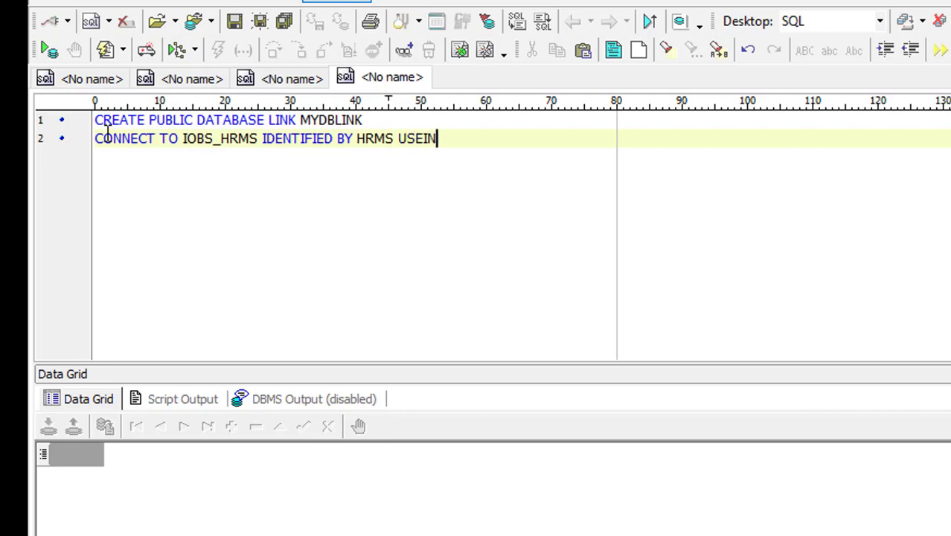
text(G)
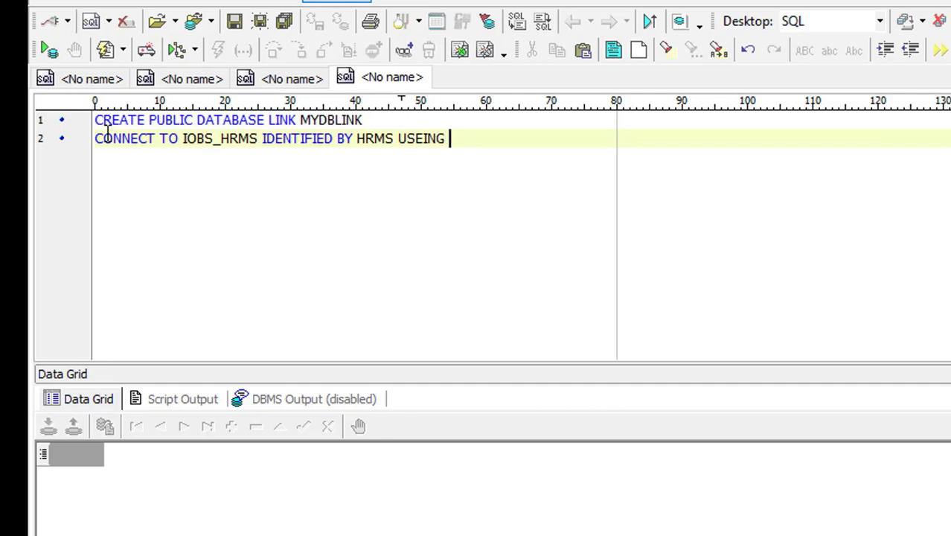
text(')
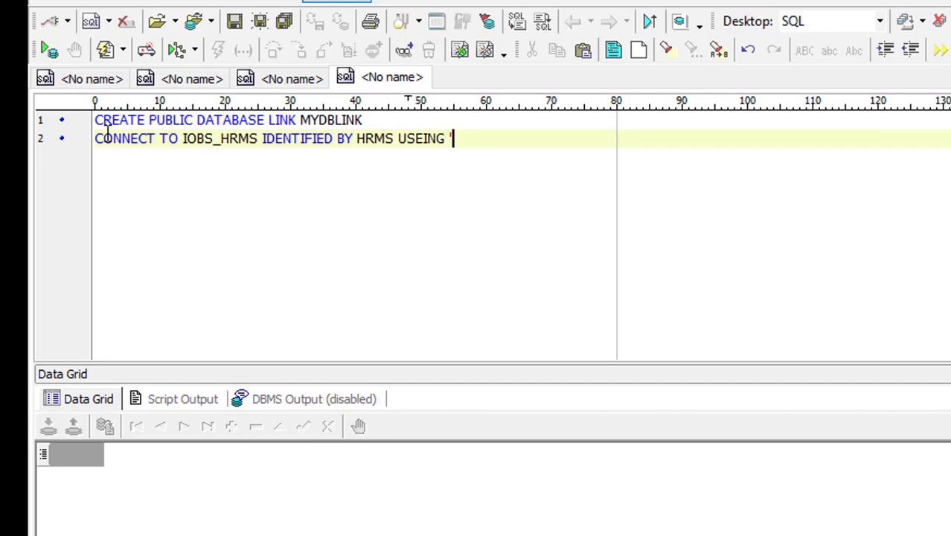
text(192.)
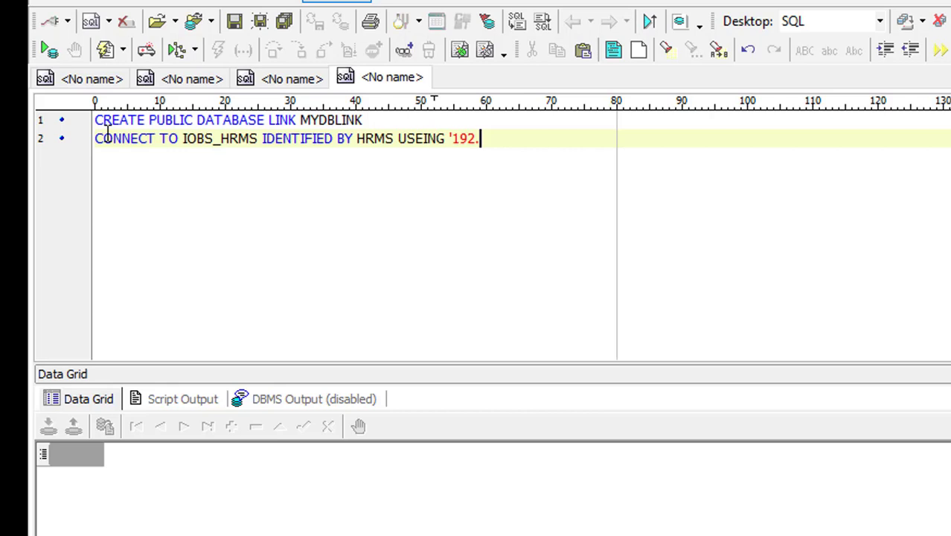
text(168)
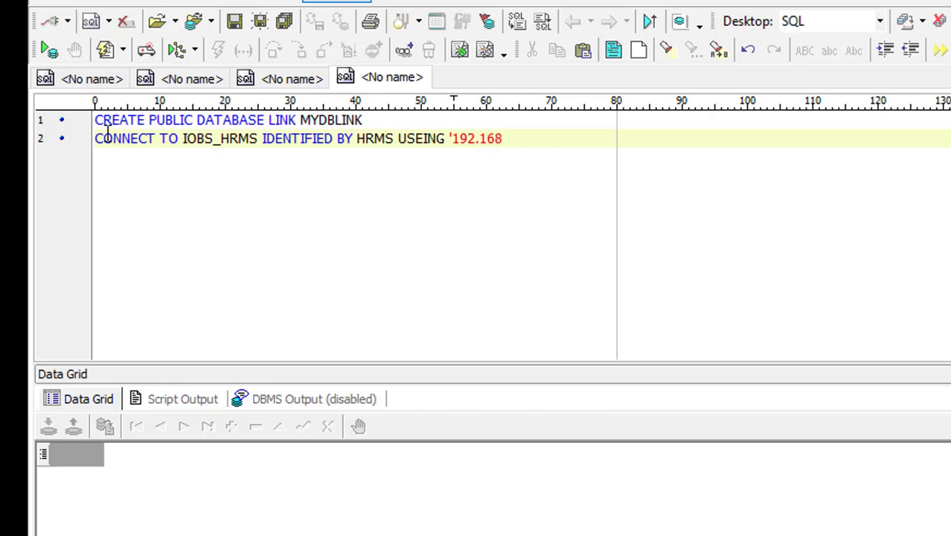
text(.105)
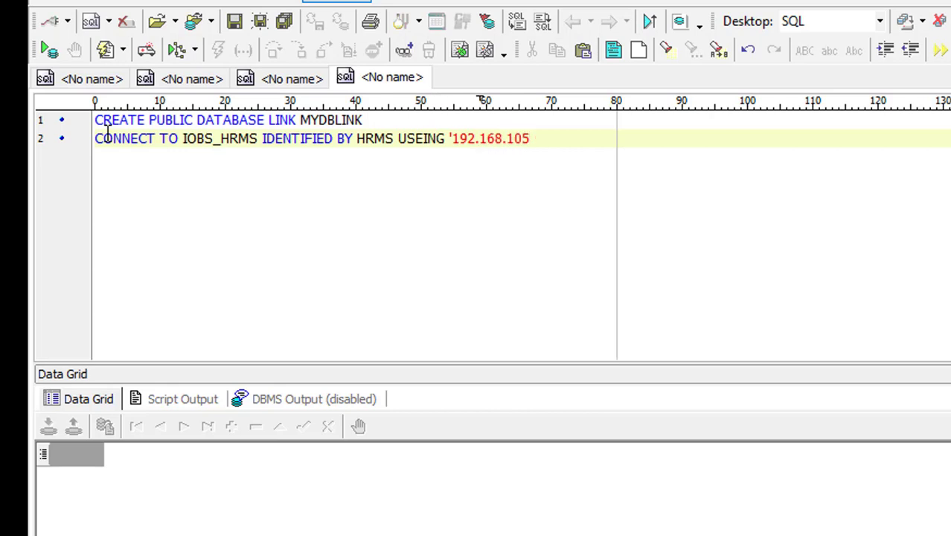
text(.211:)
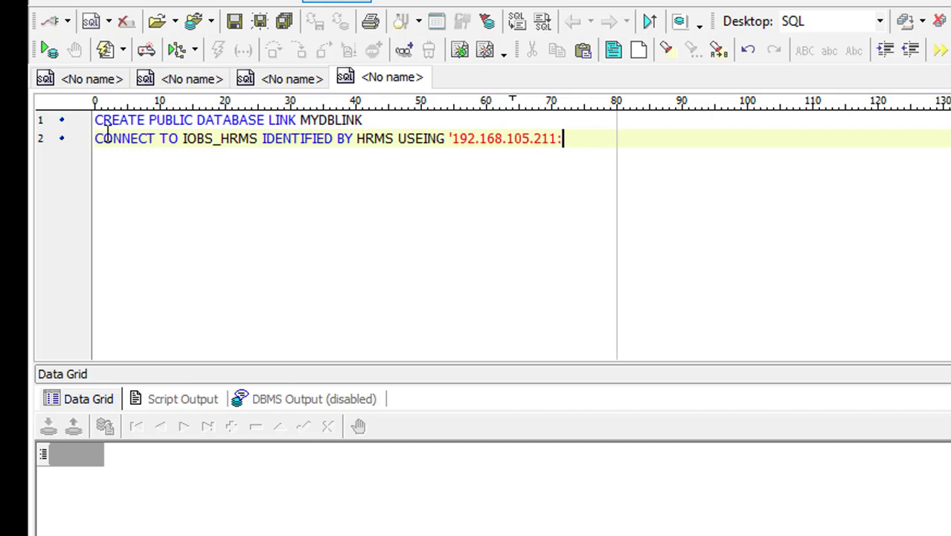
- Finish the connect string with port 1521, service ORCL and a semicolon
text(1)
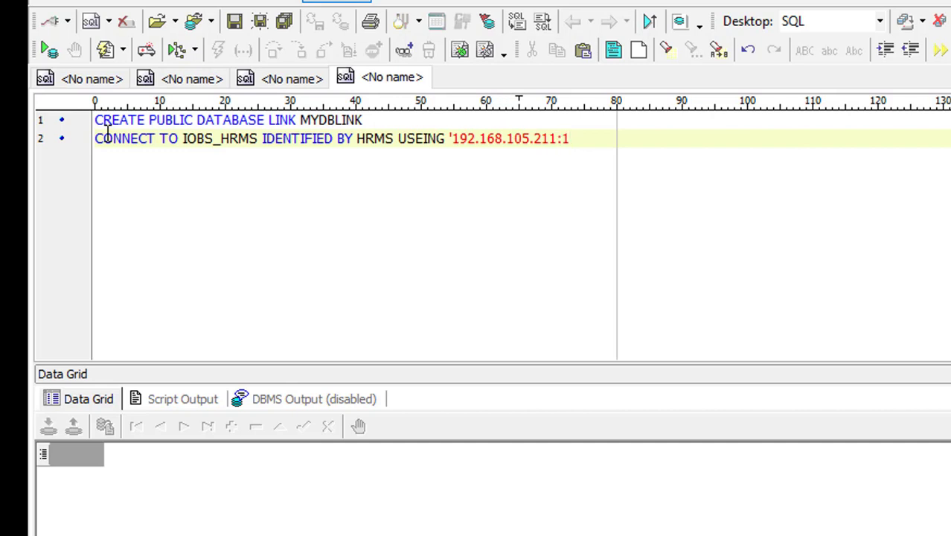
text(521/)
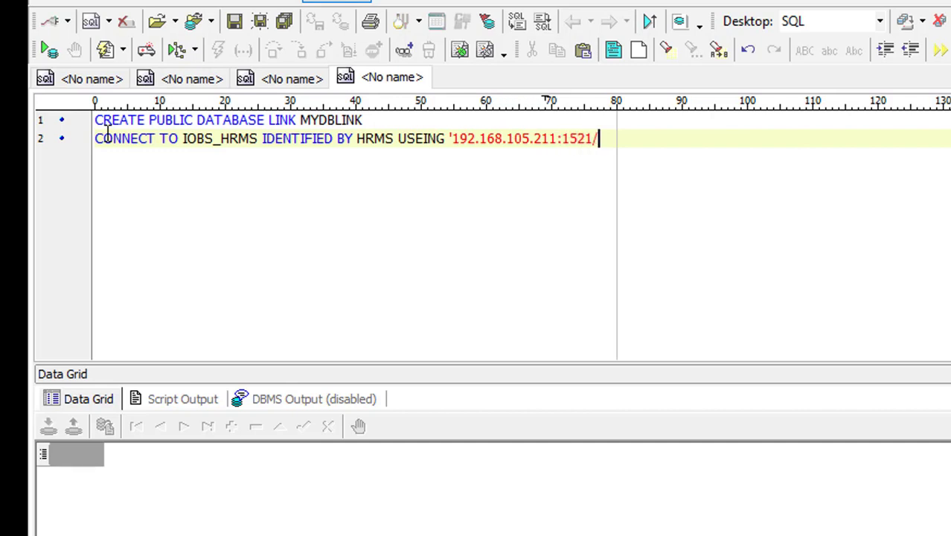
text(ORC)
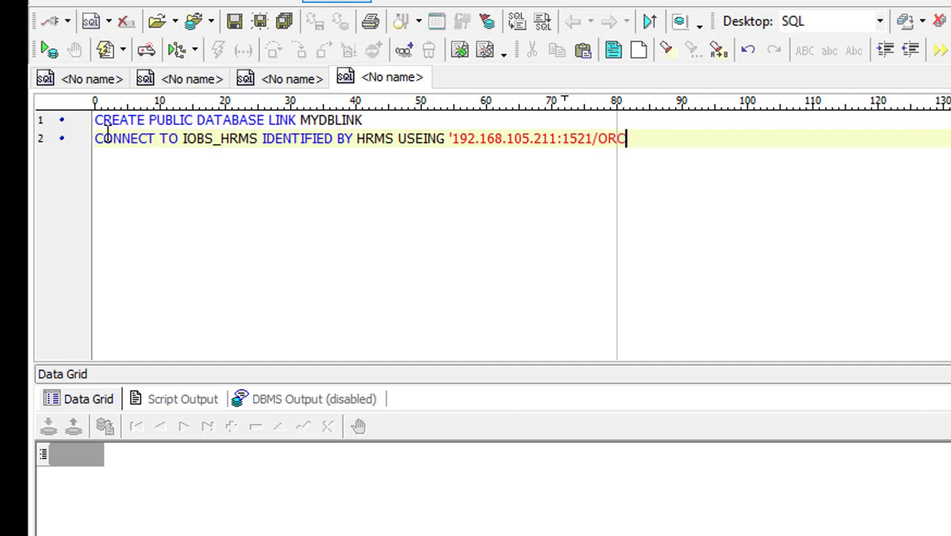
text(L;)
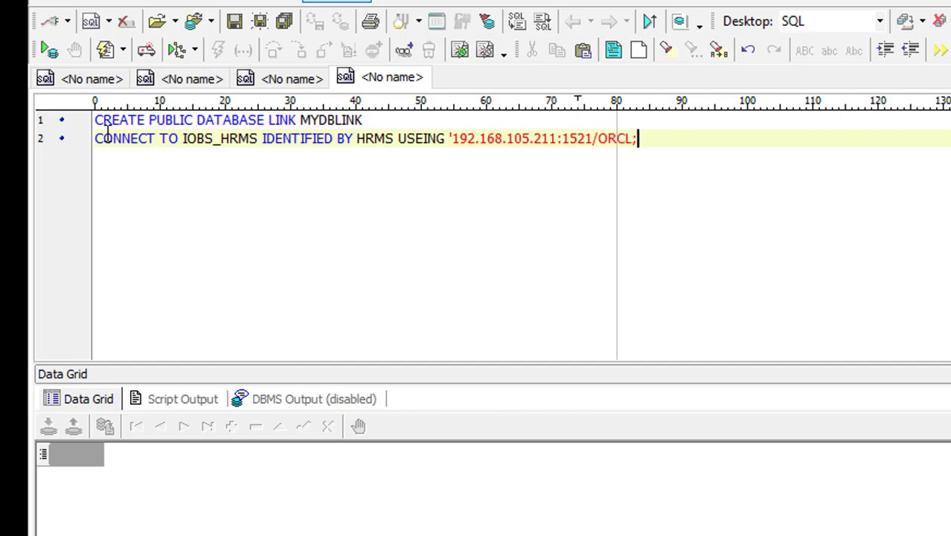
click(256, 139)
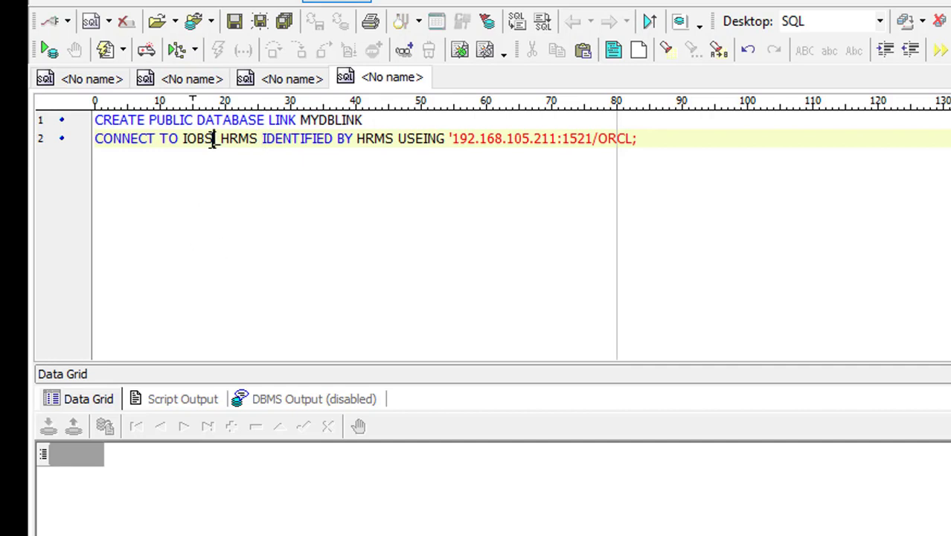
double_click(212, 142)
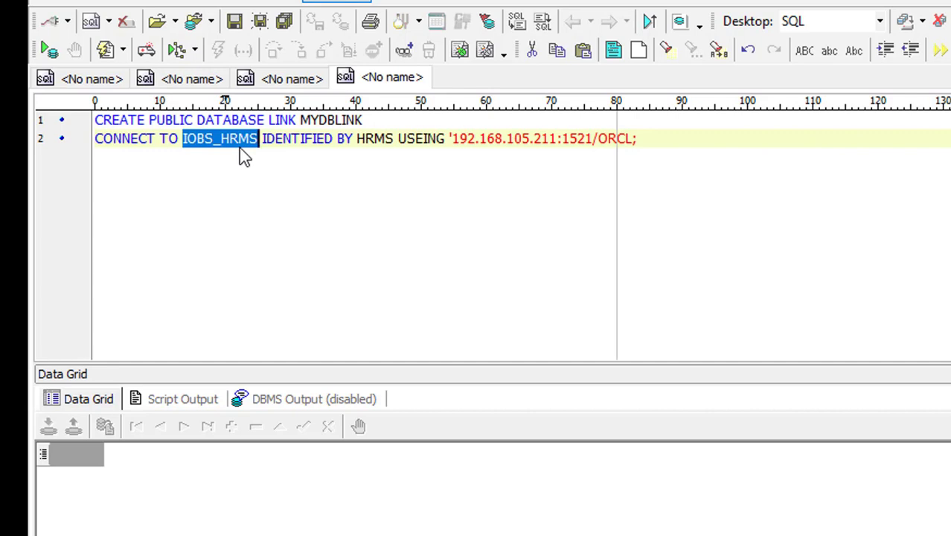
mouse_move(374, 138)
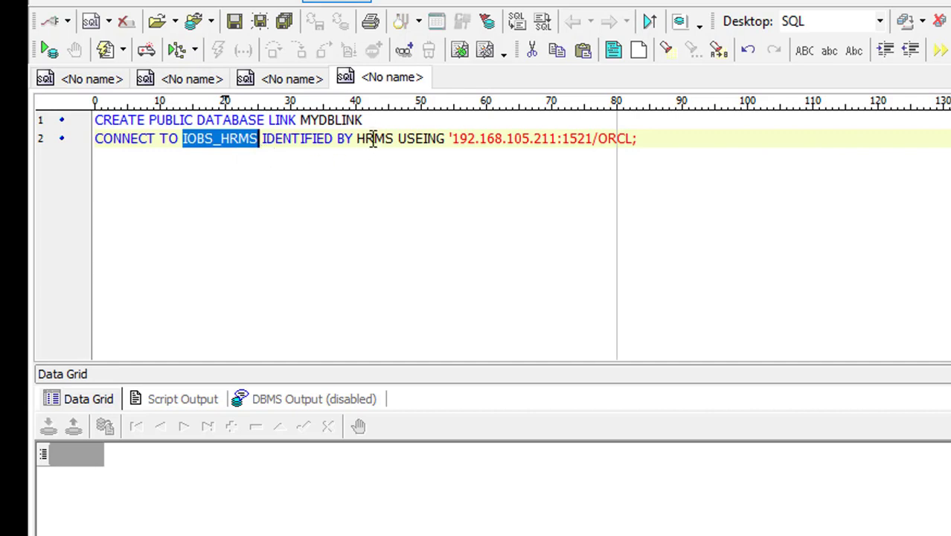
double_click(375, 139)
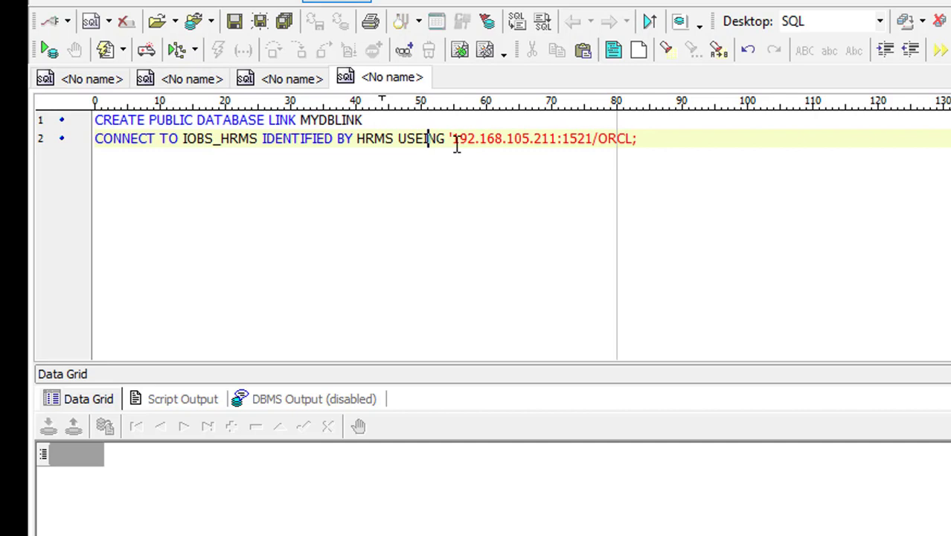
drag(452, 138, 555, 138)
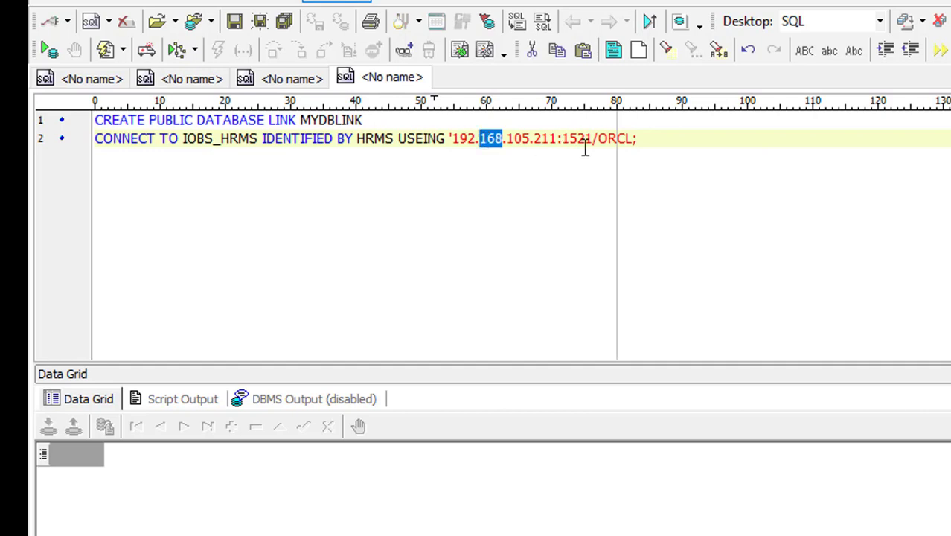
double_click(579, 139)
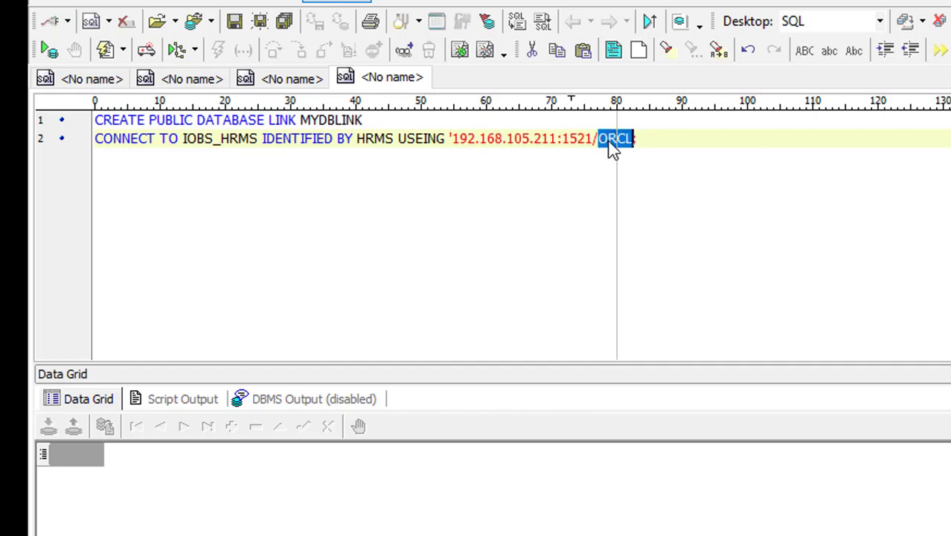
click(635, 139)
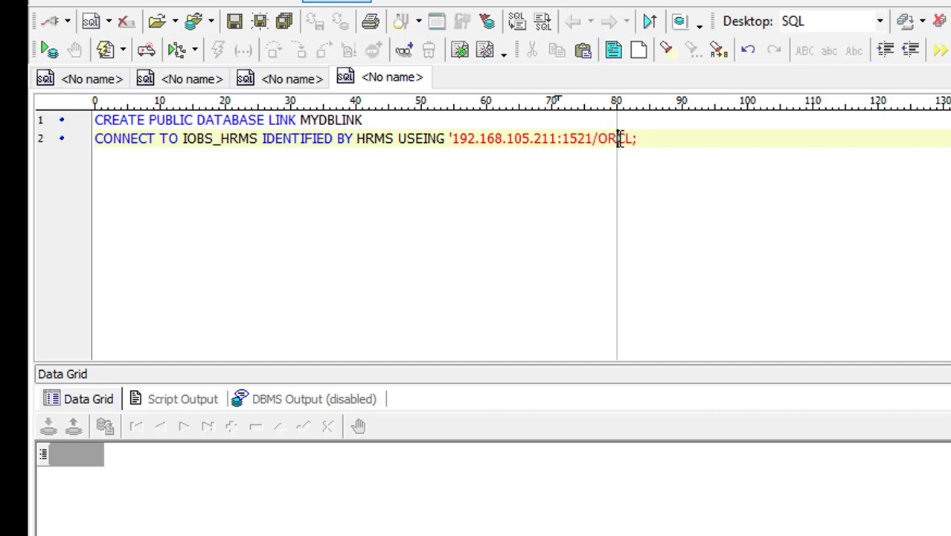
double_click(617, 139)
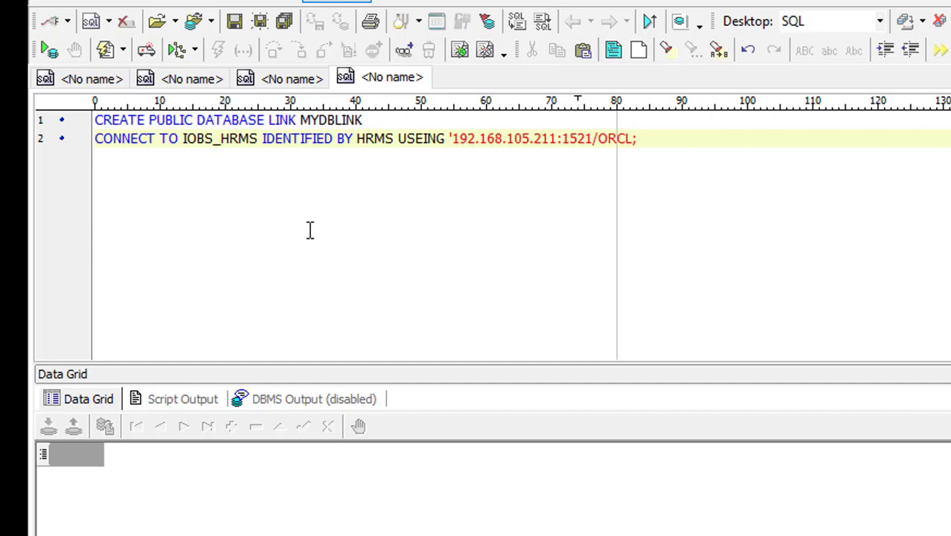
mouse_move(538, 223)
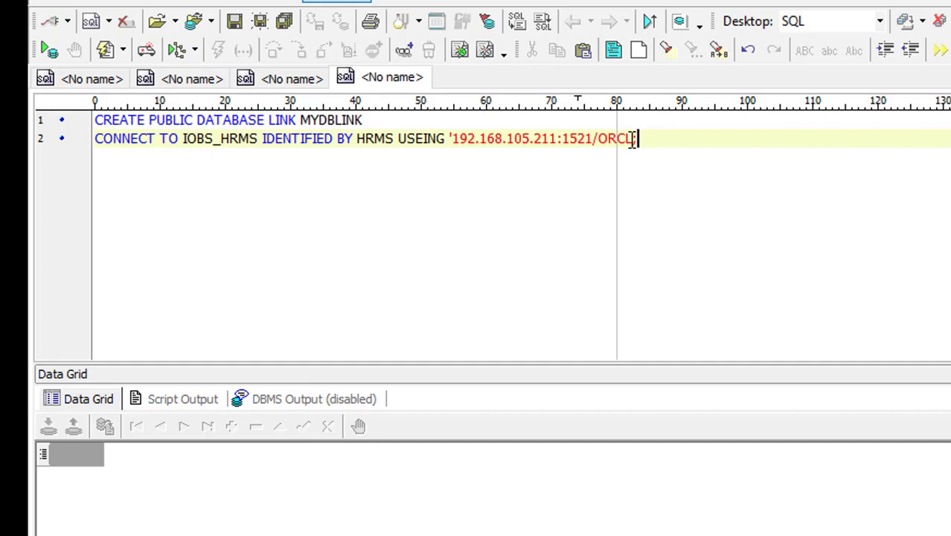
- Close the quoted connect string after ORCL and add blank lines below the statement
text(;)
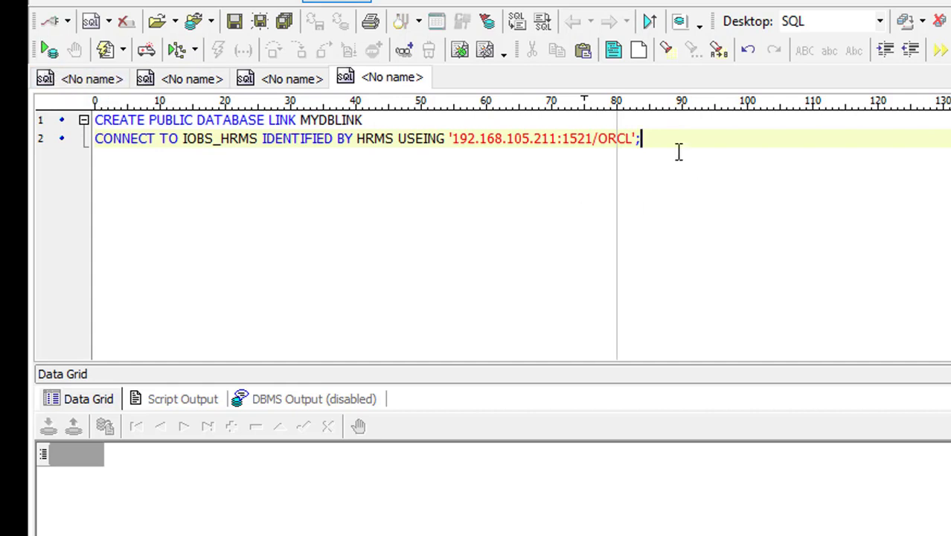
key(Enter)
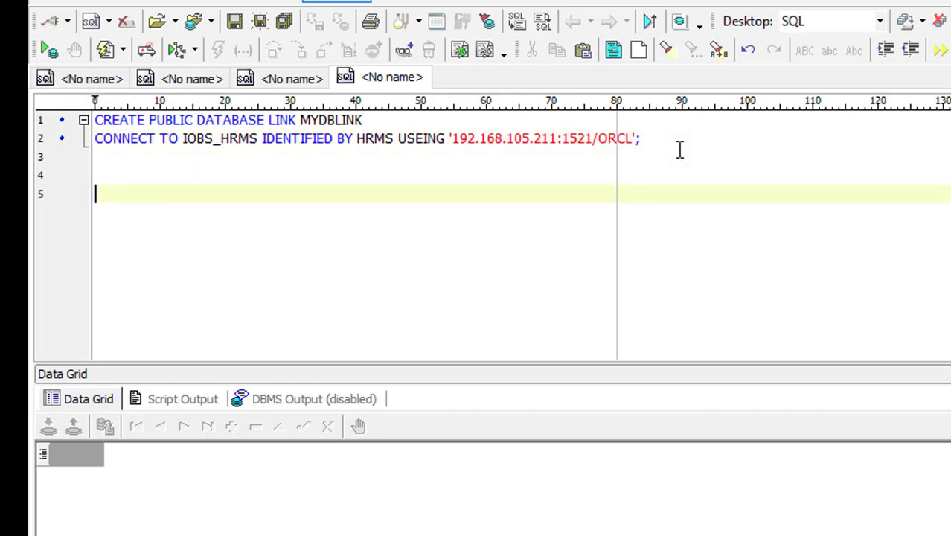
- Write 'SELECT * FROM EMPLOYEE_INFORMATION@MYDBLINK;' on line 5
text(SELECT)
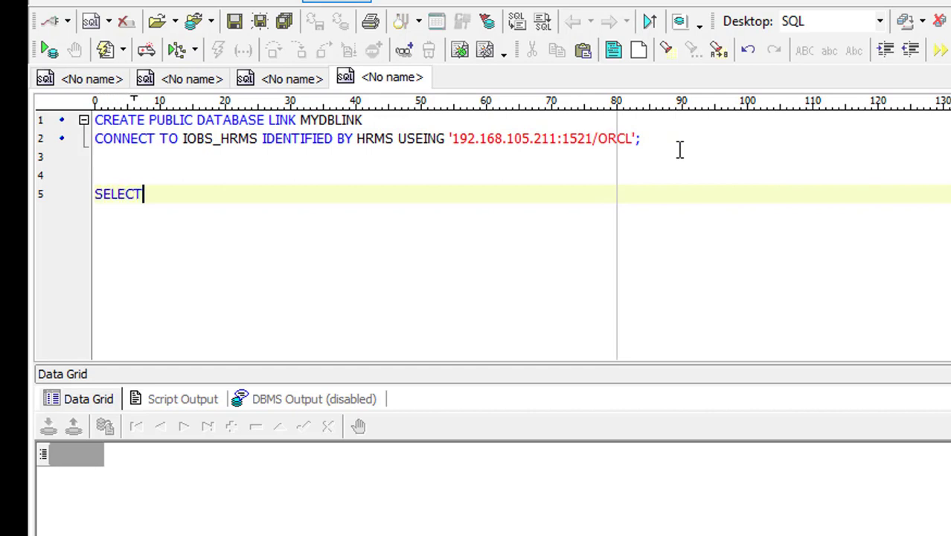
text(* F)
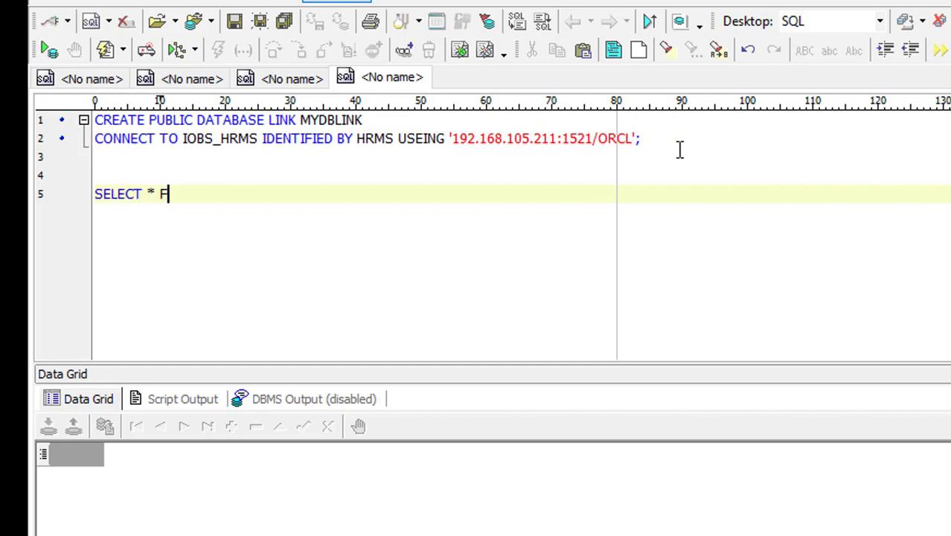
text(ROM)
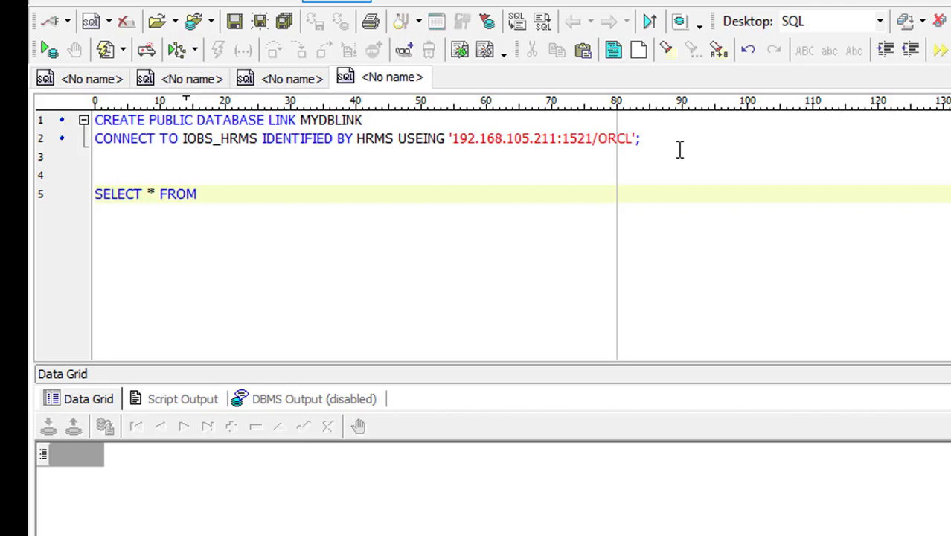
text(EM)
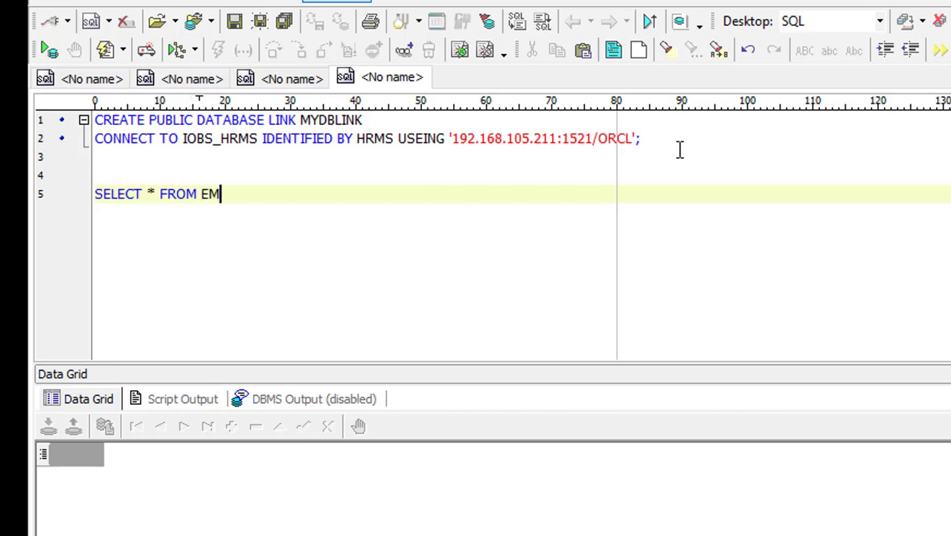
text(PLOYEE)
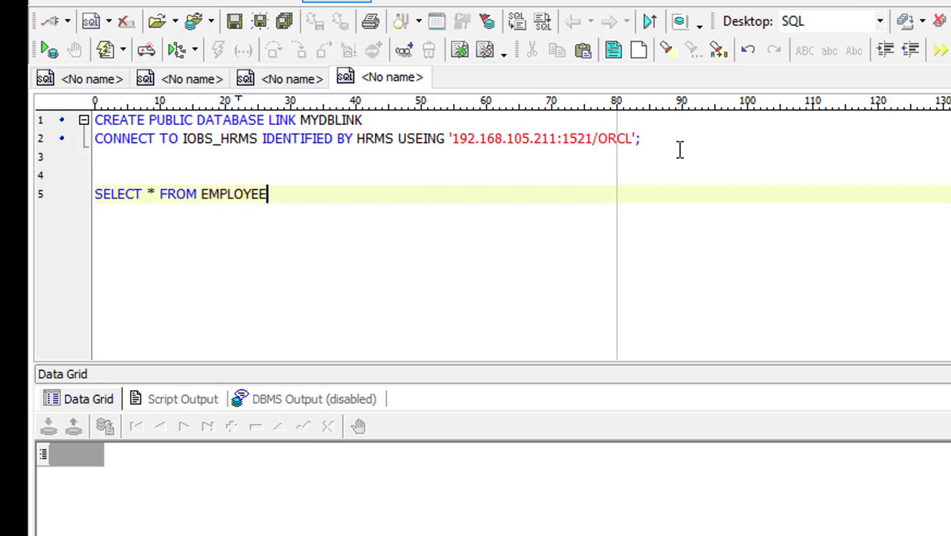
text(_INFOR)
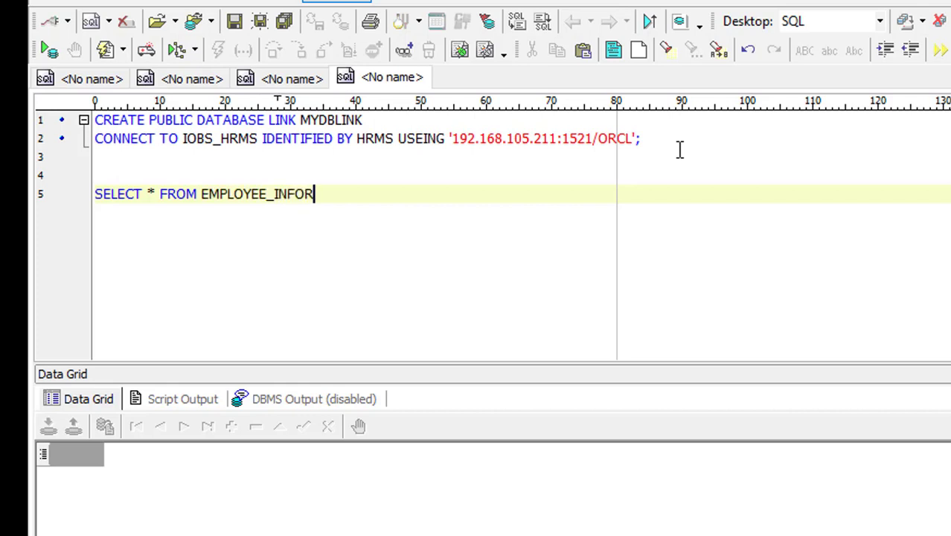
text(MATION)
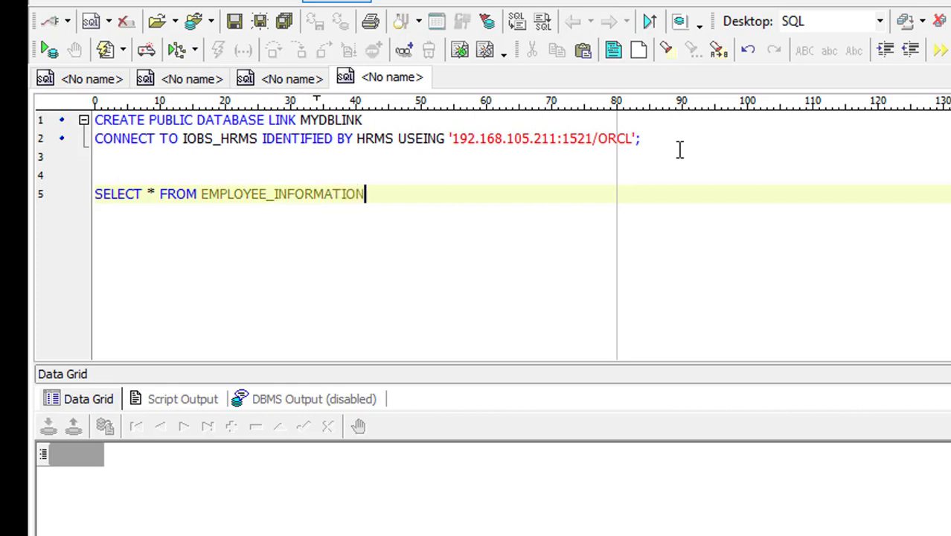
text(@)
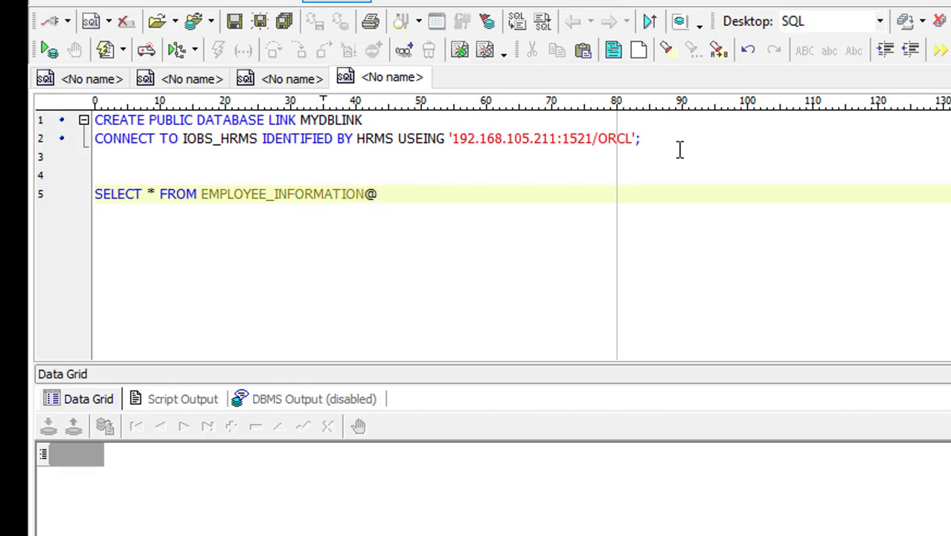
text(MYDB)
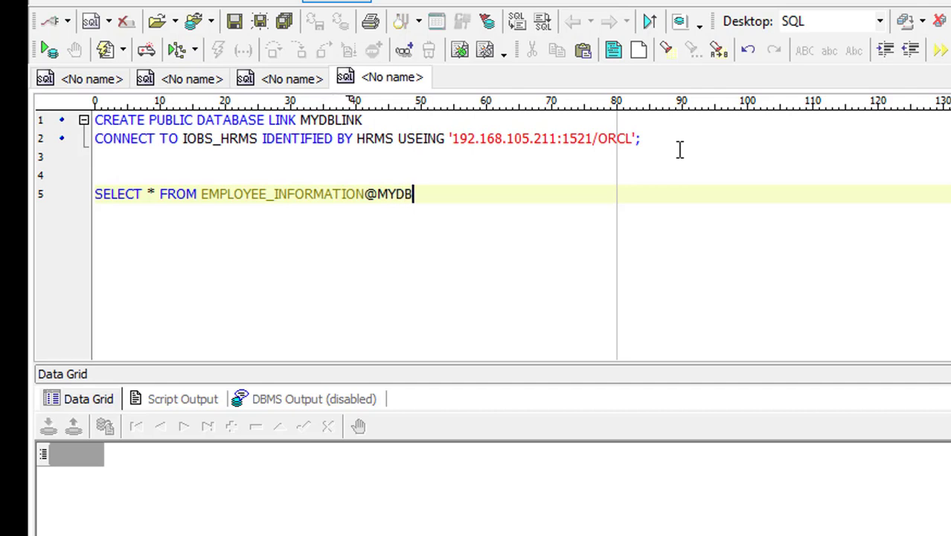
text(LIN)
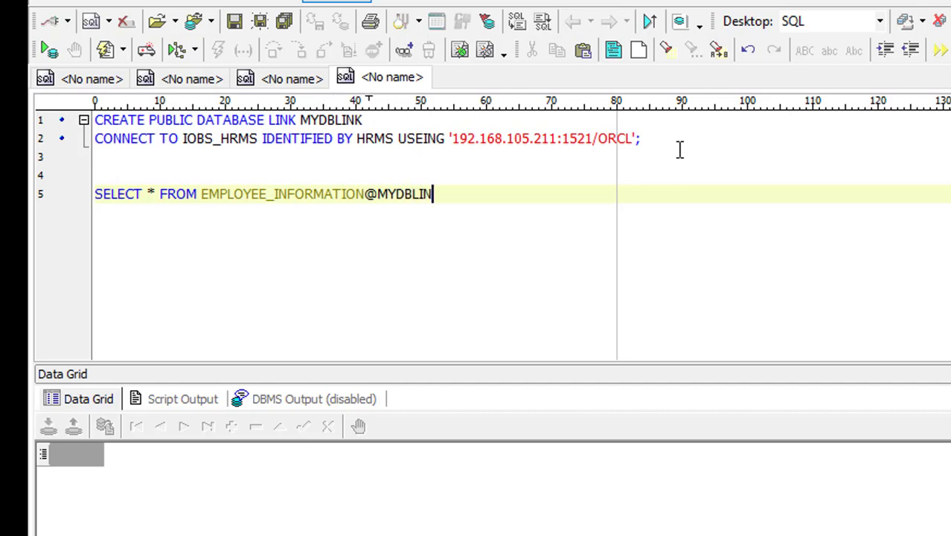
text(K;)
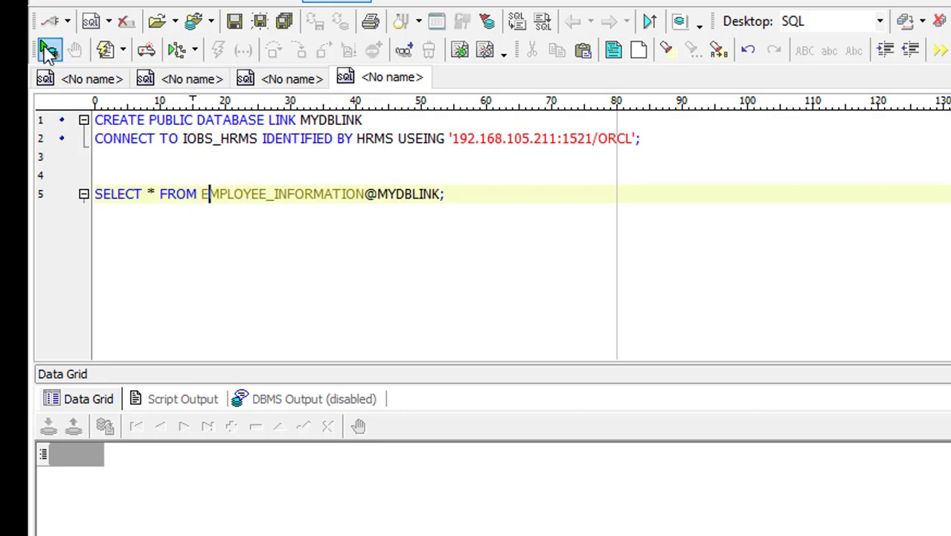
- Execute the MYDBLINK query and select an employee ID in the Data Grid results
click(44, 54)
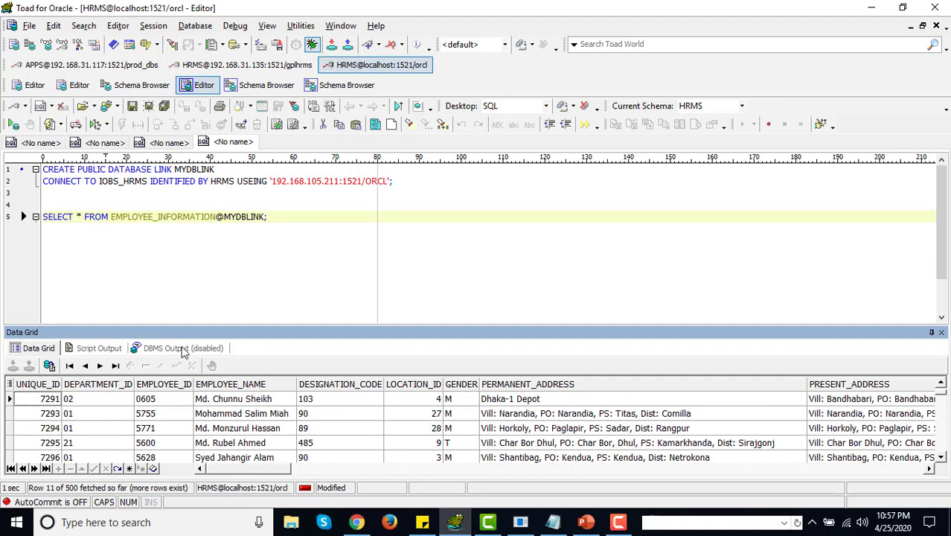
click(149, 428)
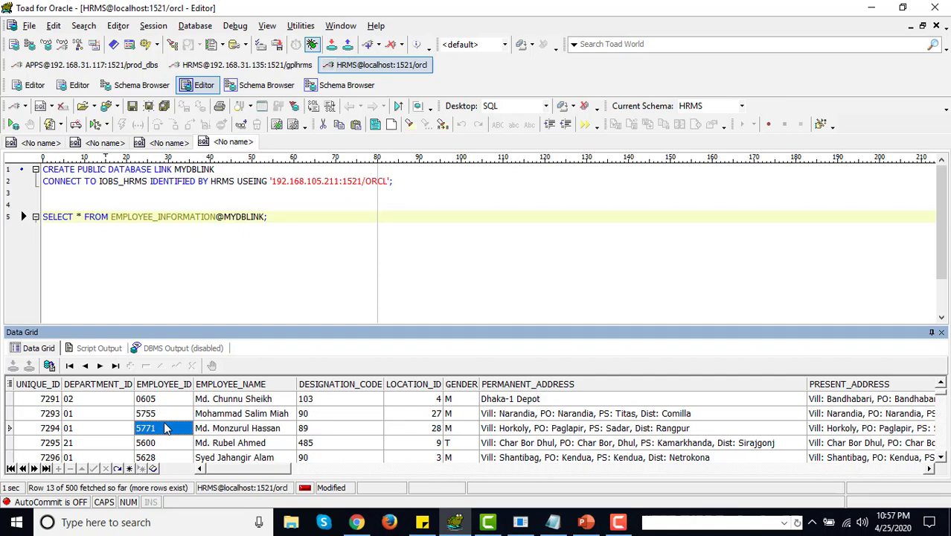
mouse_move(188, 424)
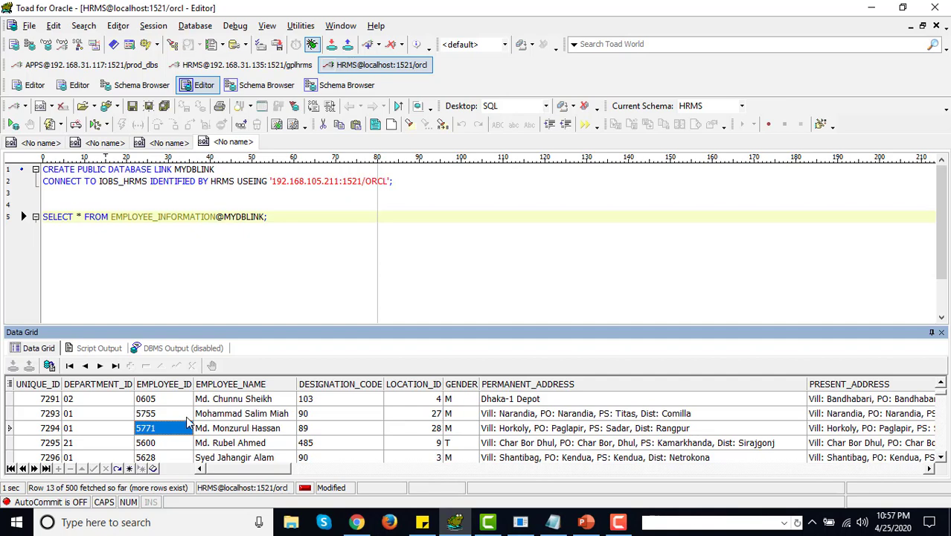